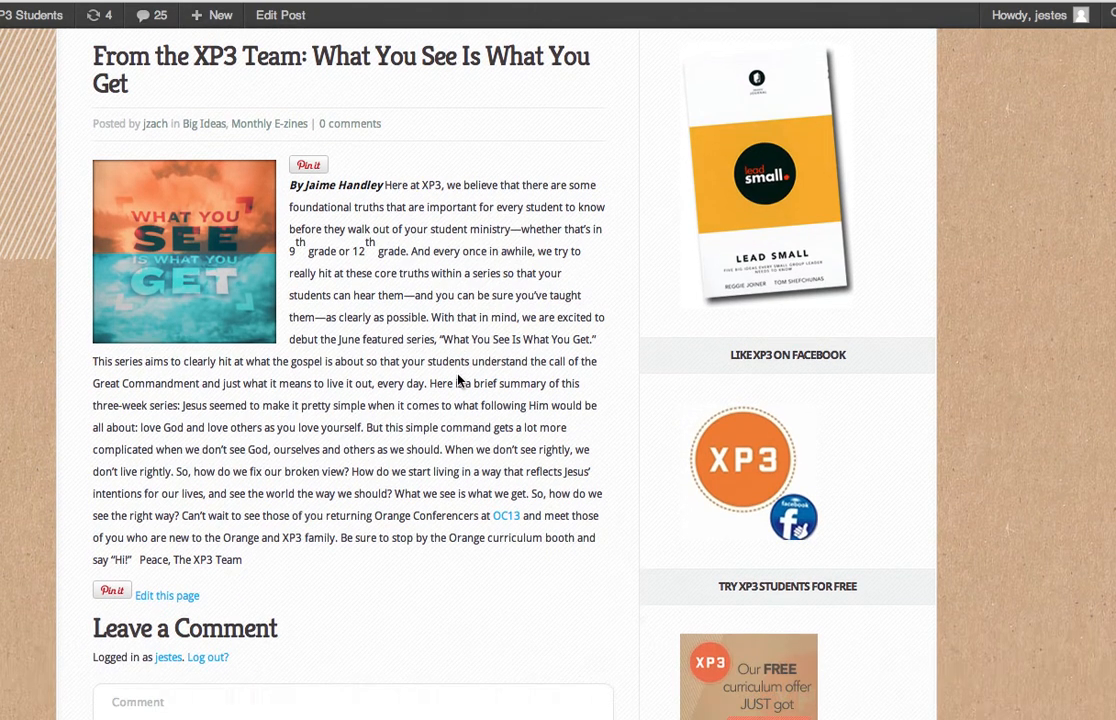
mouse_move(462, 456)
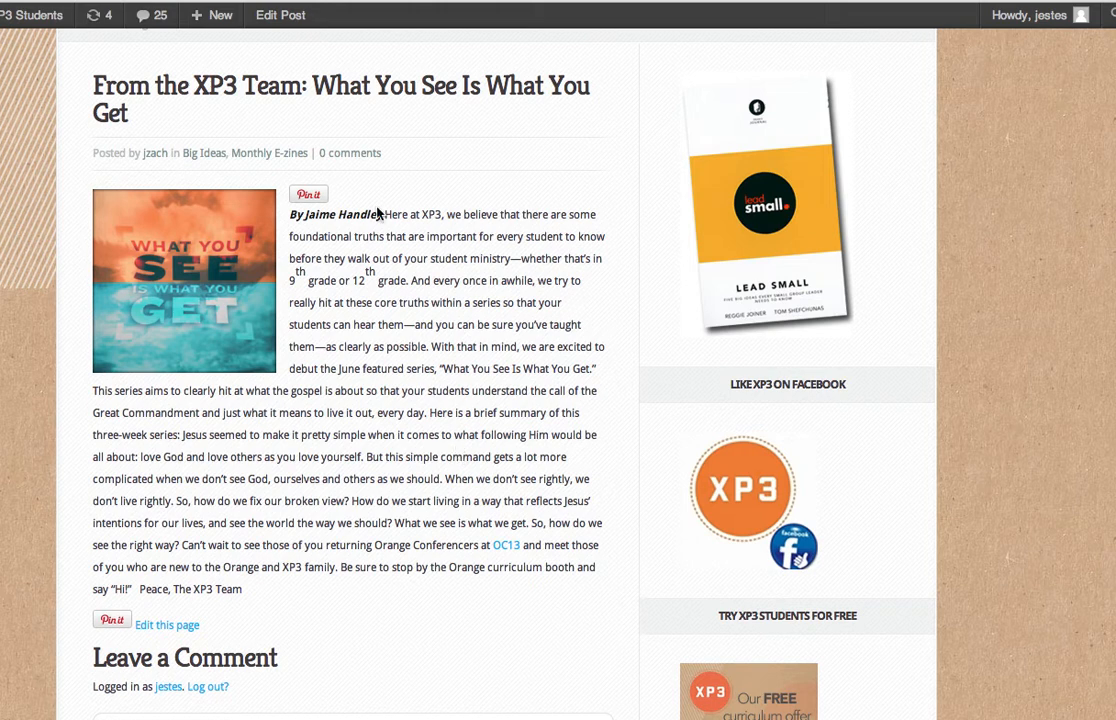
mouse_move(259, 567)
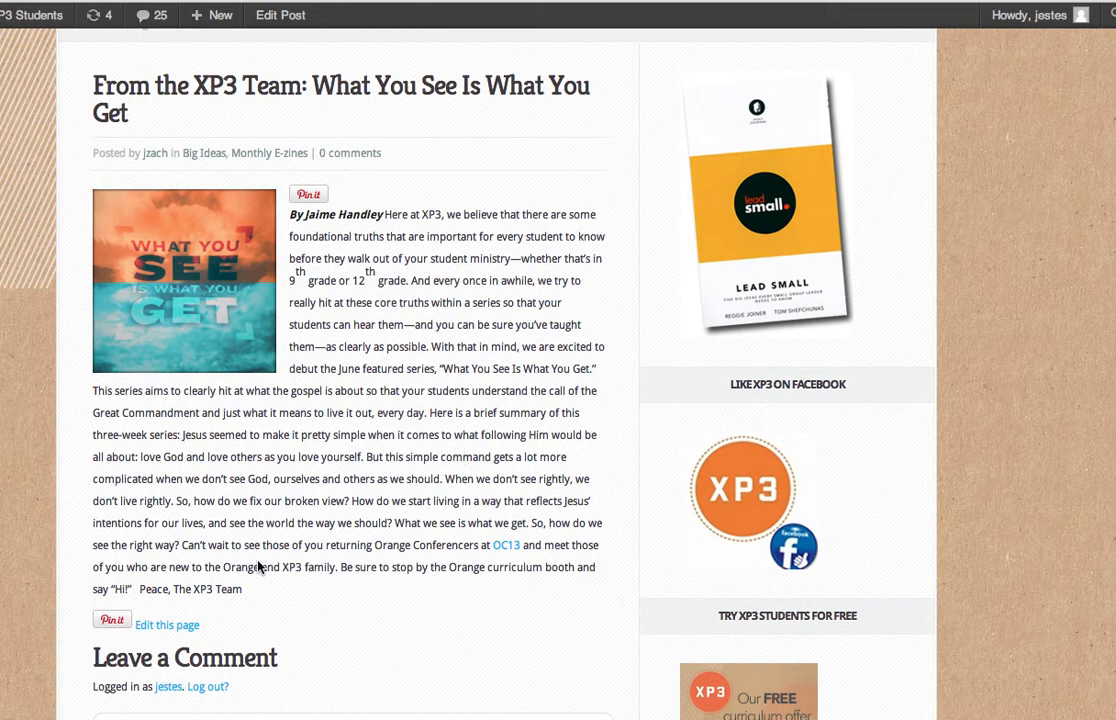
mouse_move(500, 417)
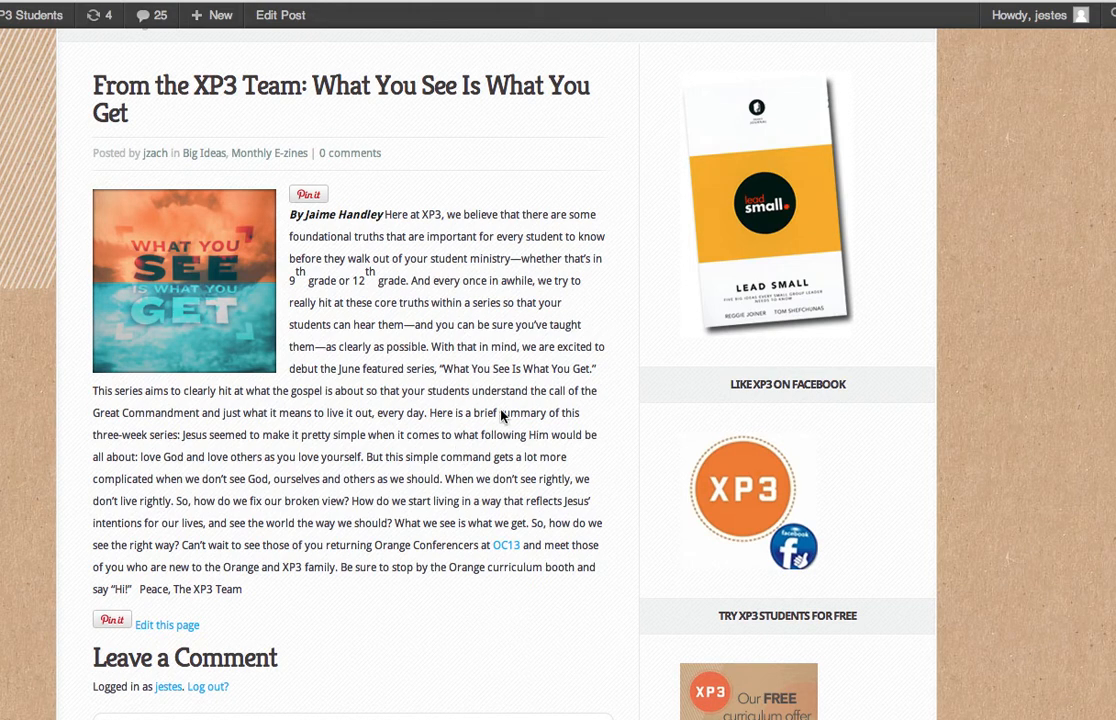
mouse_move(384, 221)
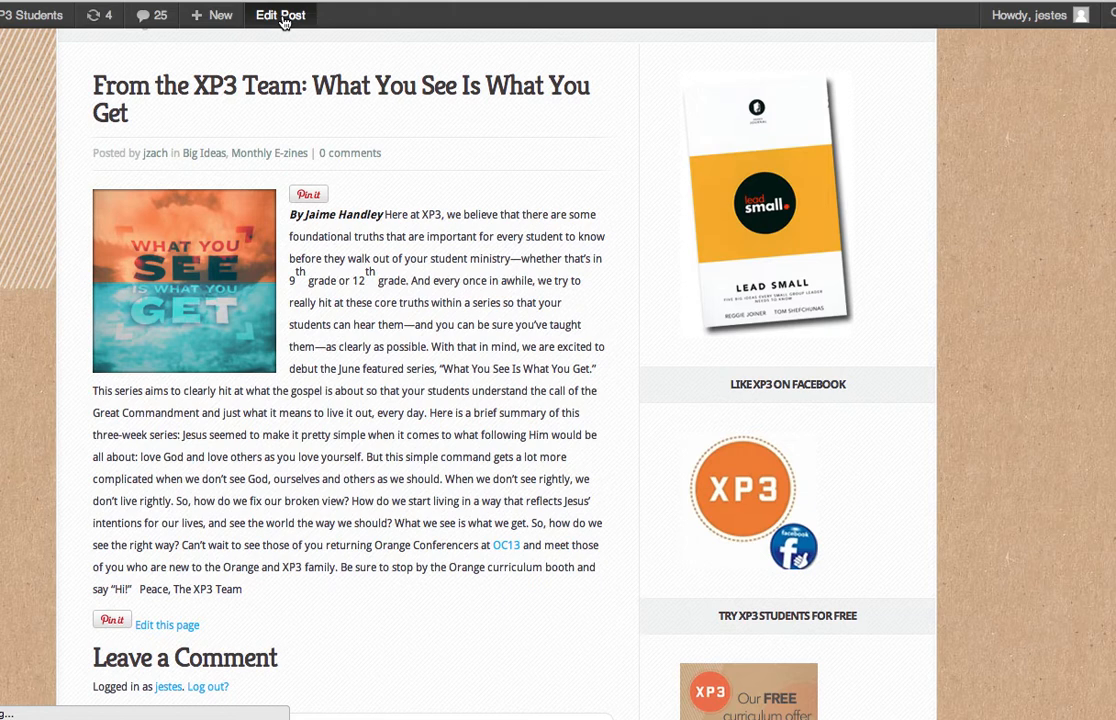
Switch to the Vimeo tab with the XP3 'What You See Is What You Get' preview
click(280, 15)
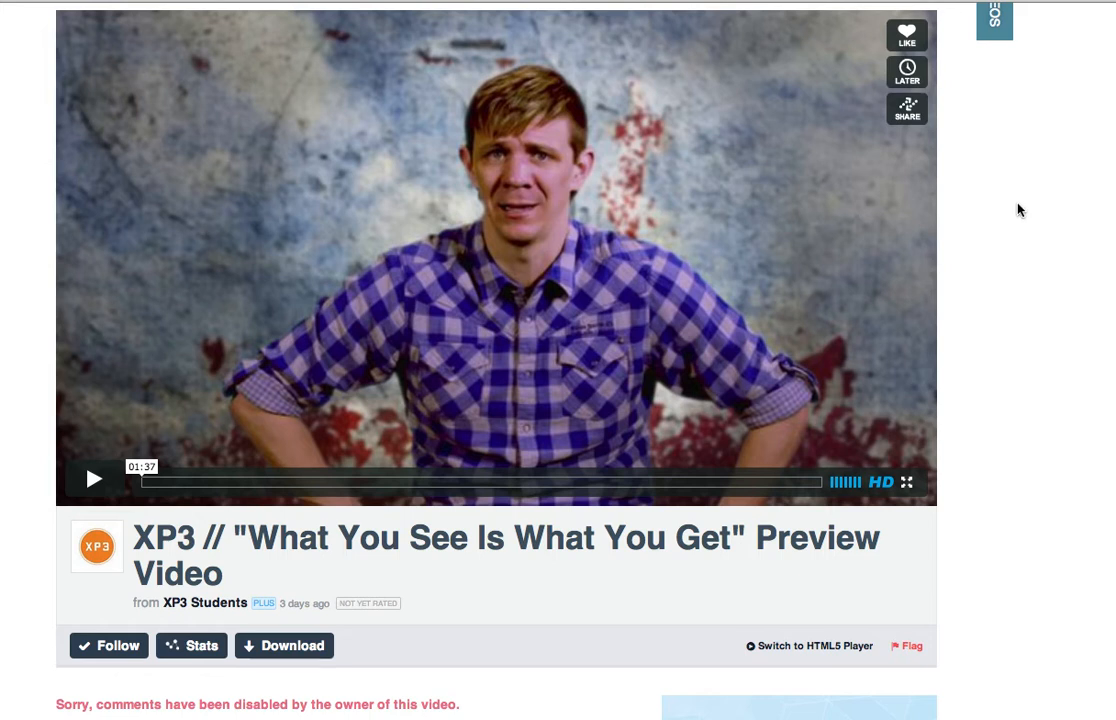
scroll(up, 3)
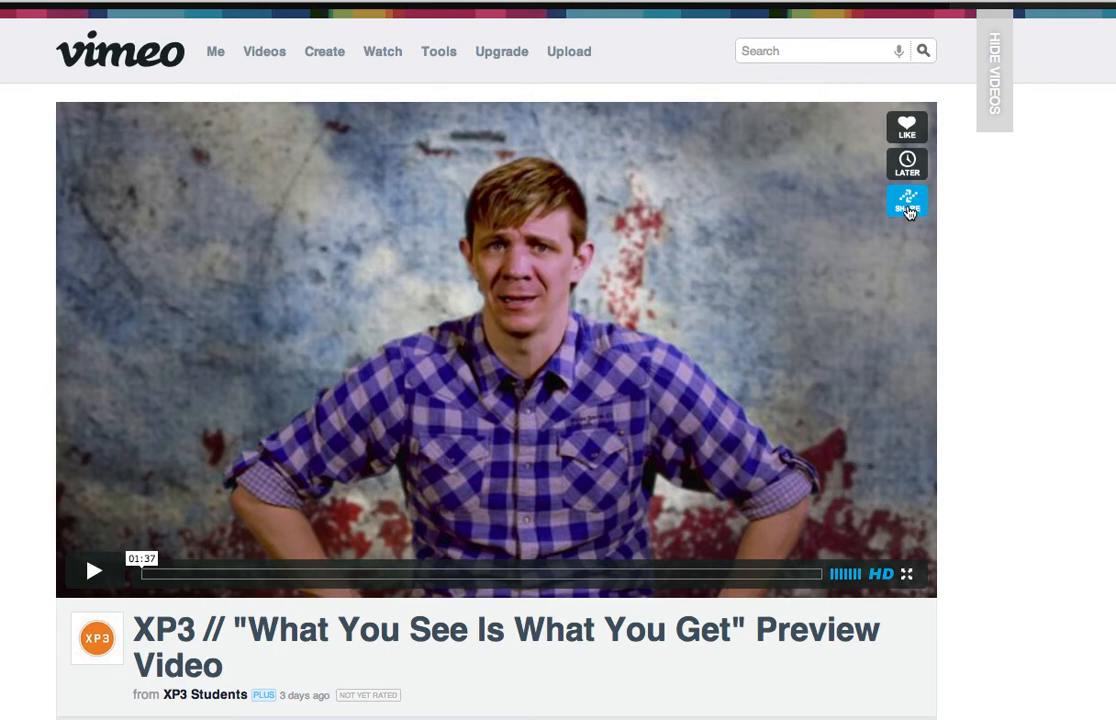
Select the preview video's iframe embed code under Share, then return to the Edit Post tab
click(906, 201)
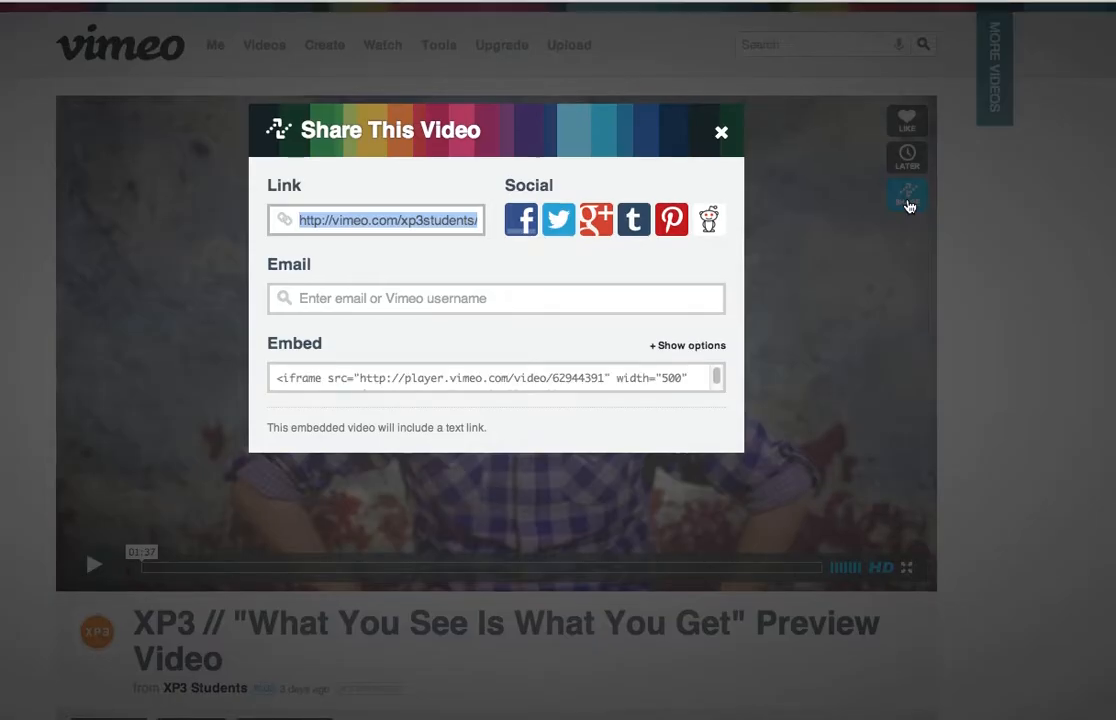
click(495, 378)
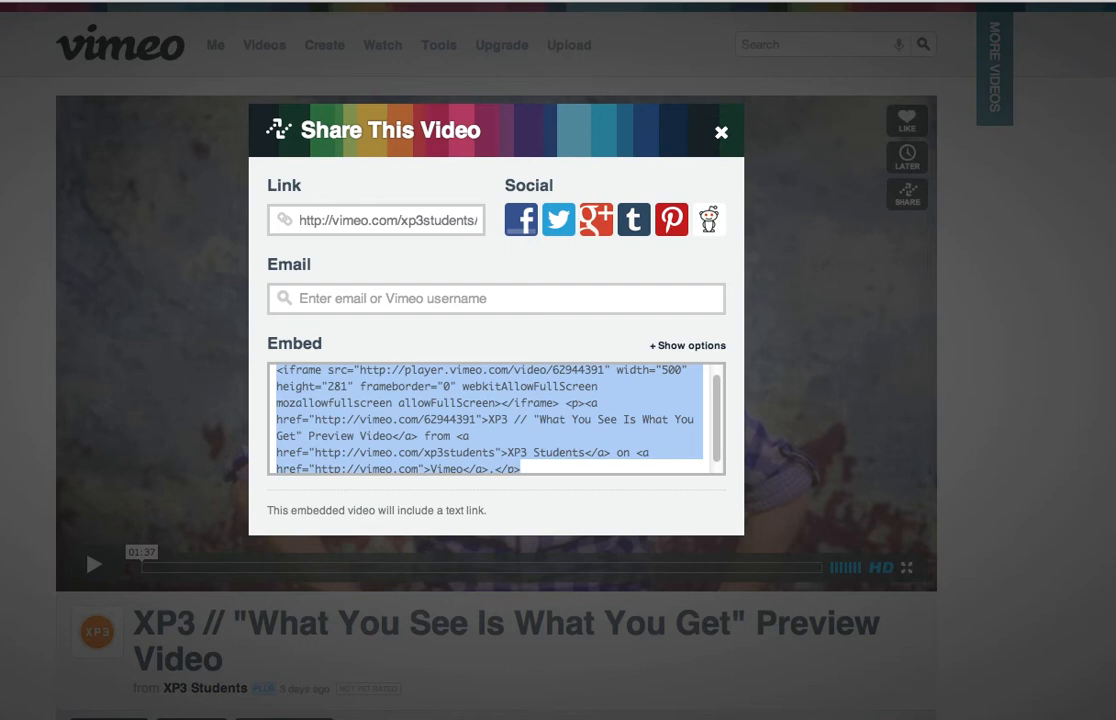
mouse_move(703, 168)
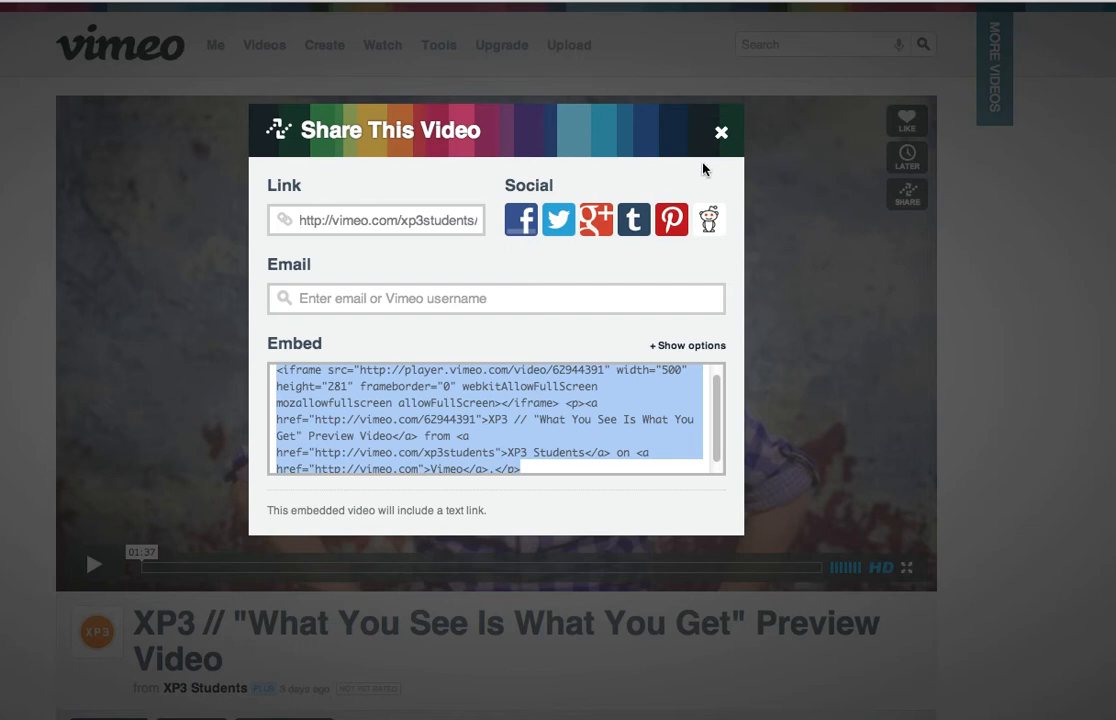
click(720, 132)
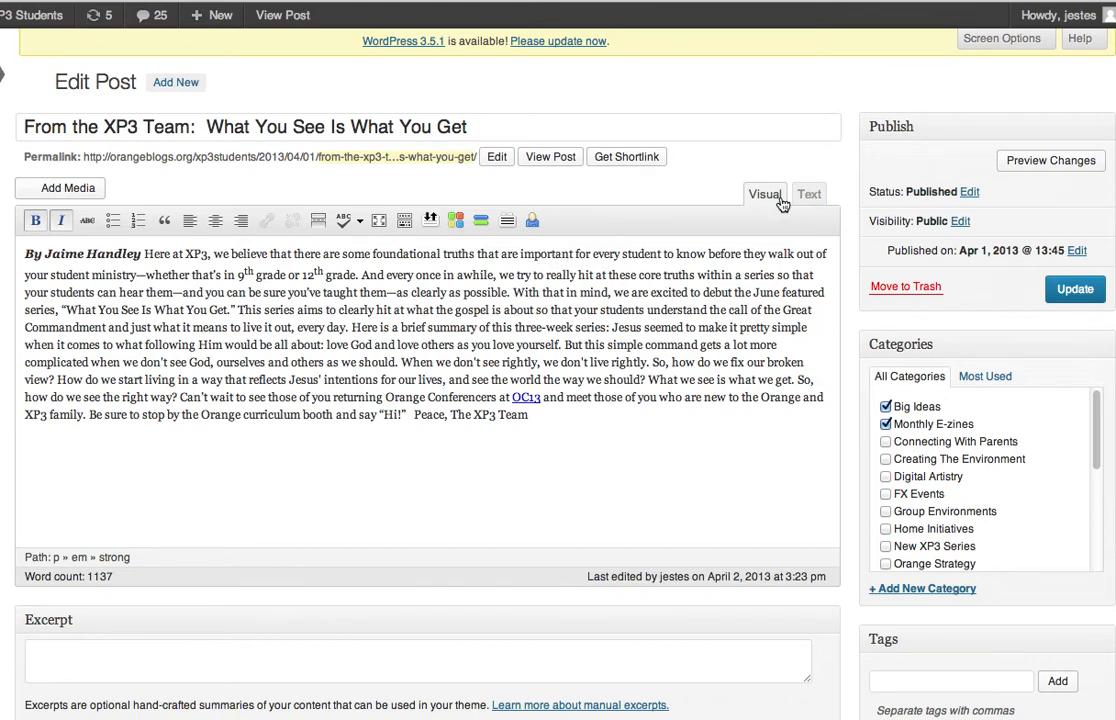
In the Text view, keep the pasted iframe and delete the trailing credit-links paragraph
click(809, 194)
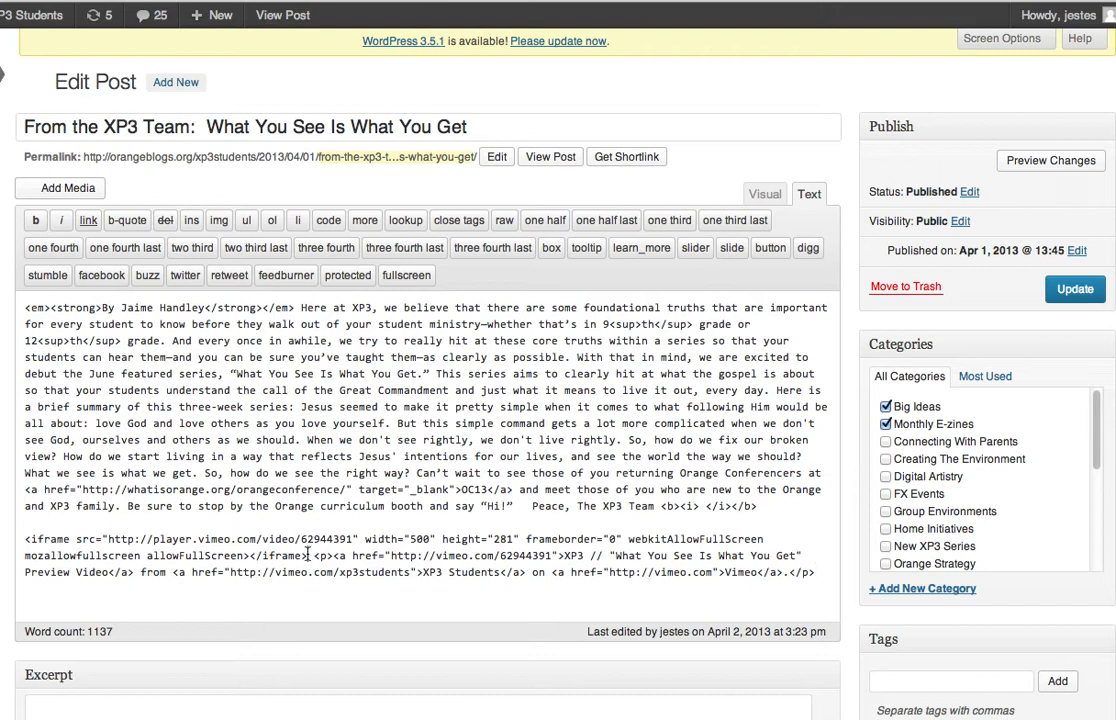
drag(310, 555, 815, 572)
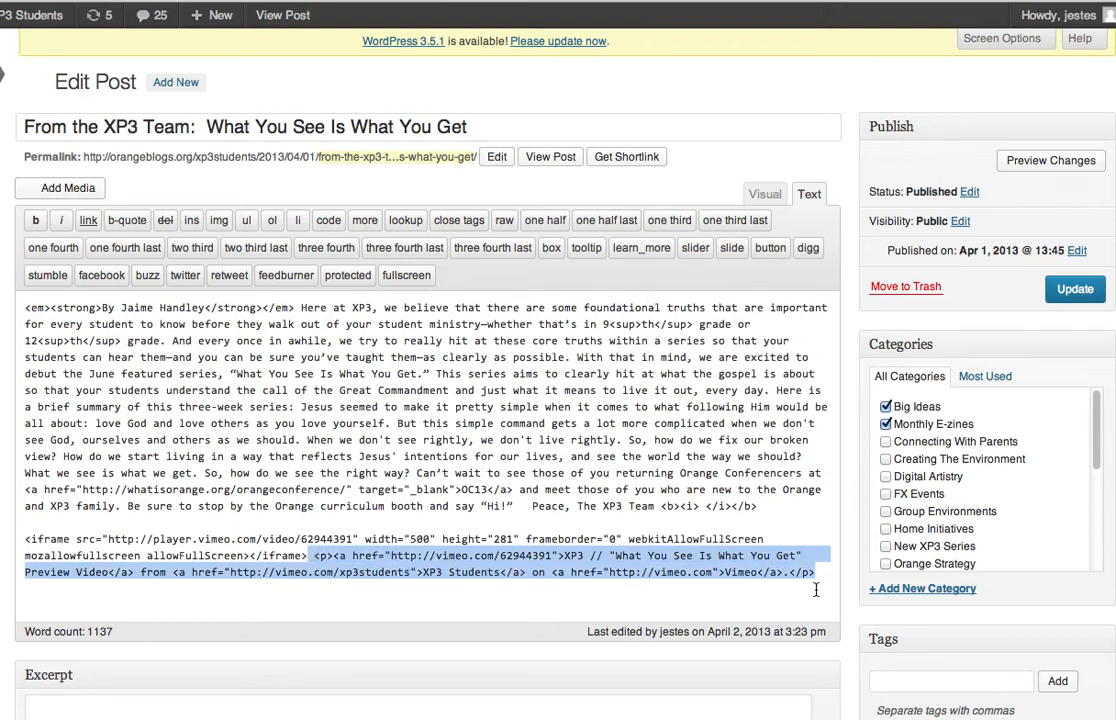
key(Delete)
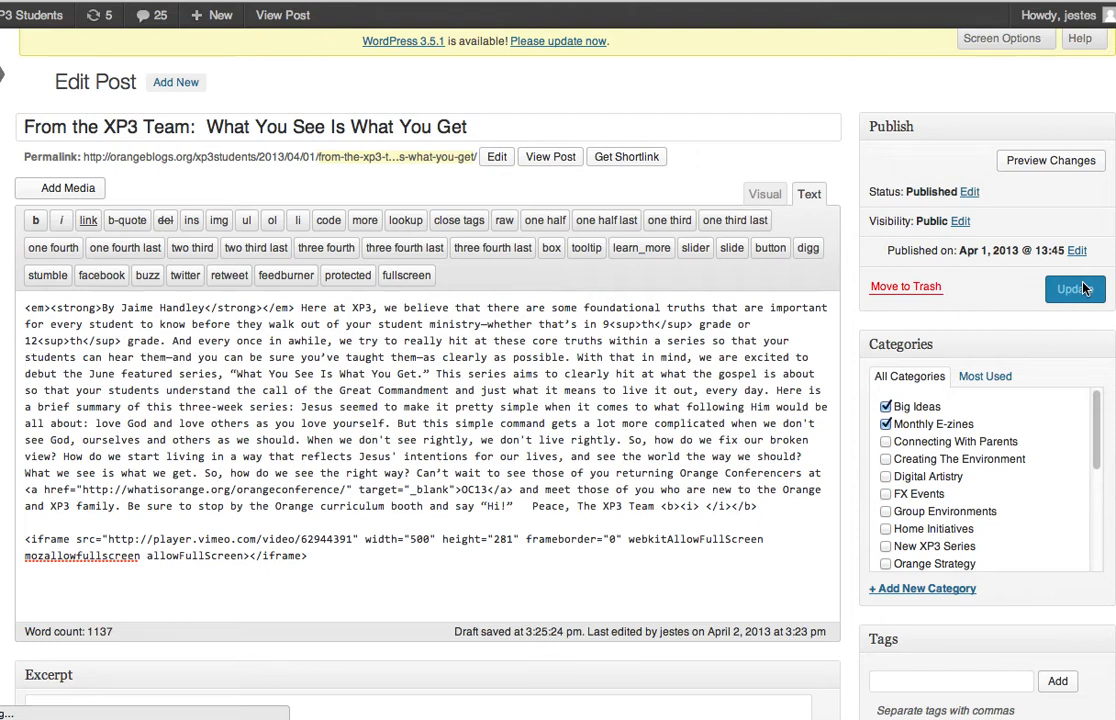
Update the published post to save the embedded Vimeo video
click(1074, 289)
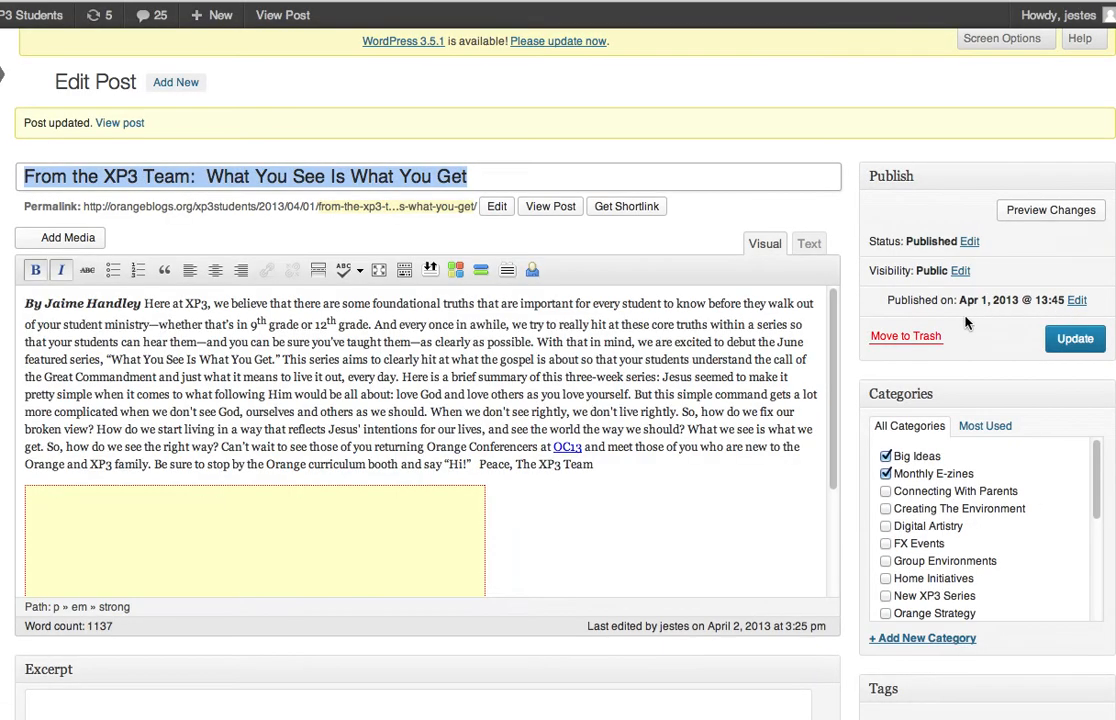
mouse_move(650, 558)
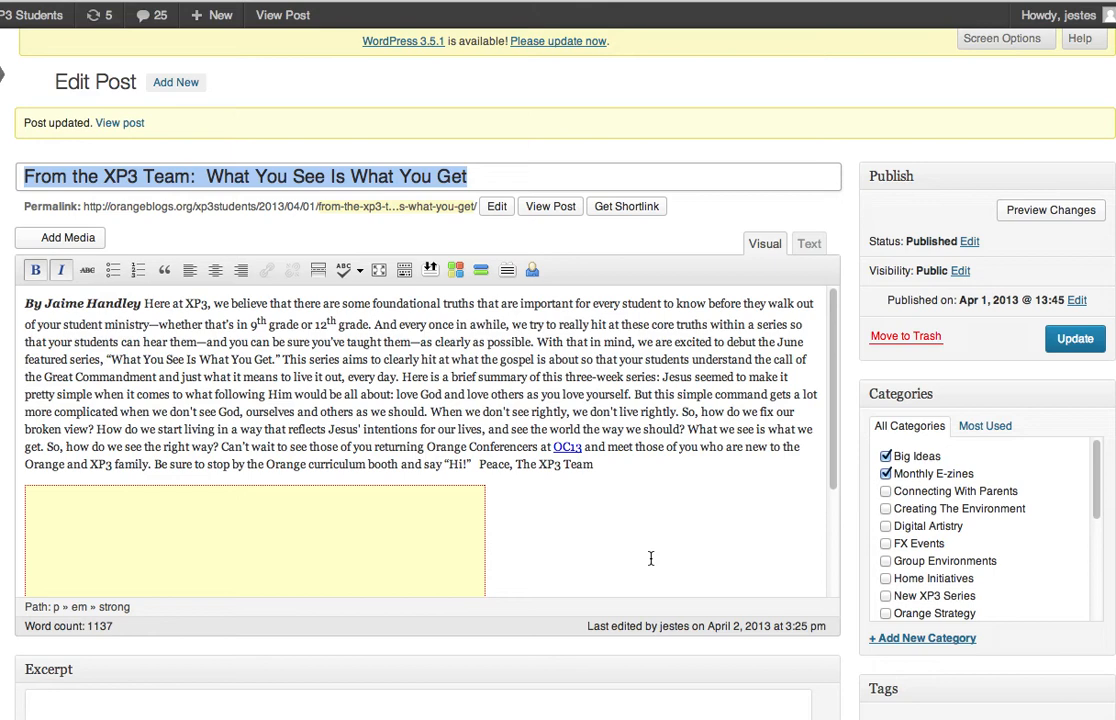
mouse_move(368, 218)
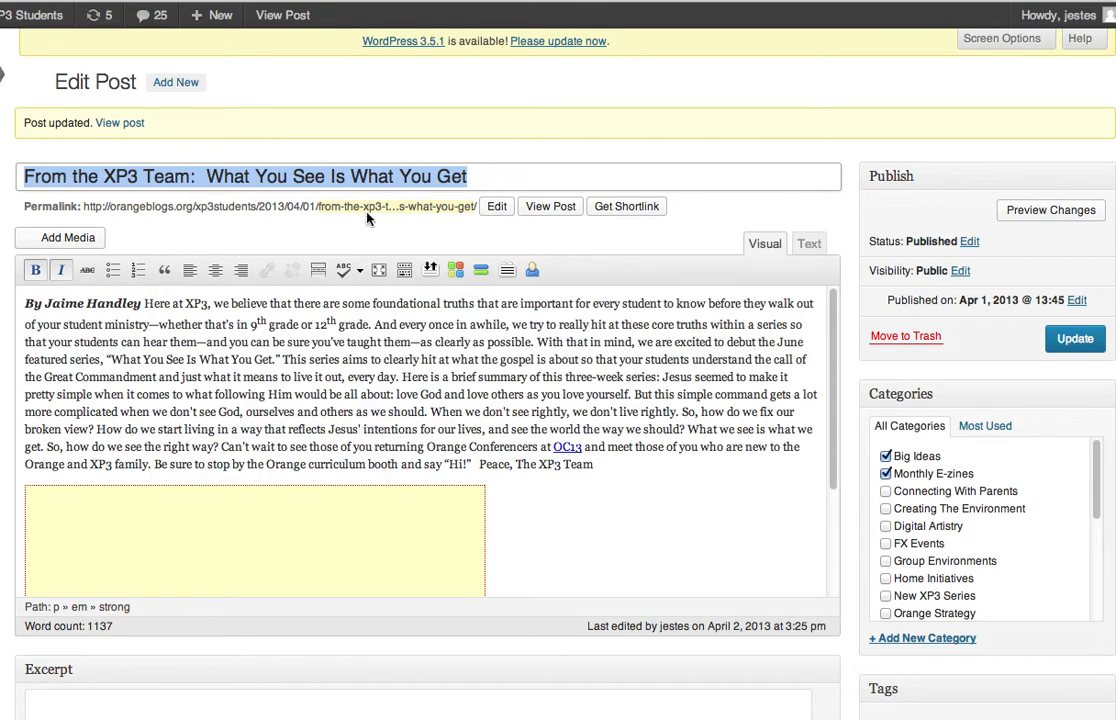
mouse_move(773, 262)
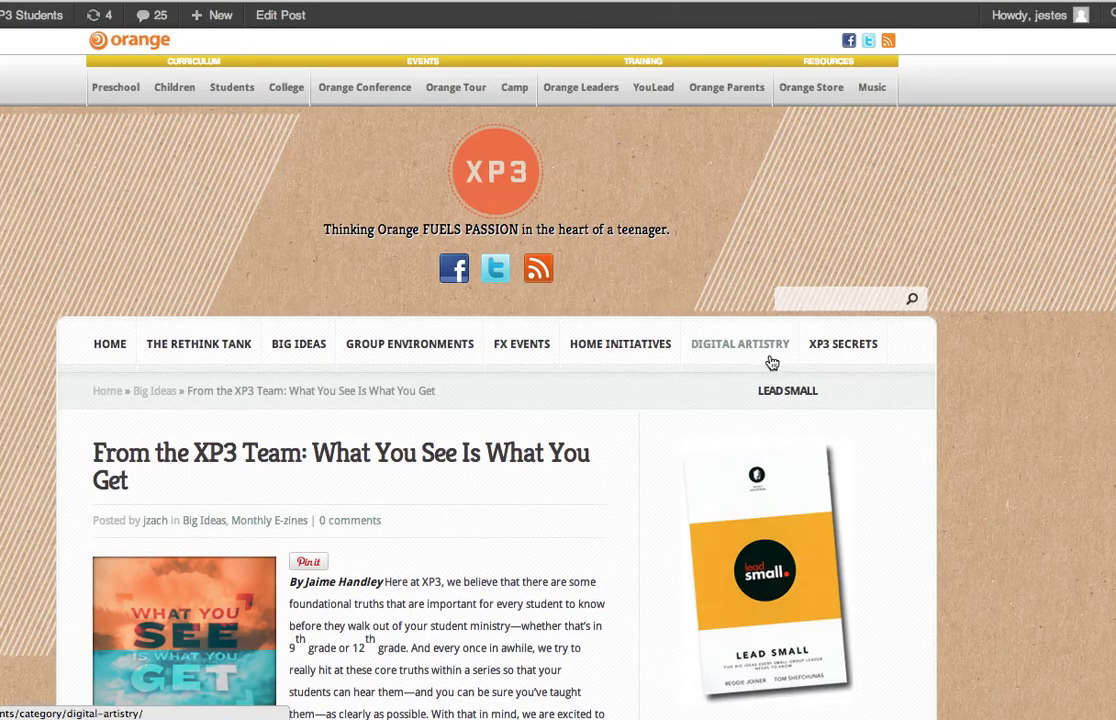
Scroll down the live post and start the embedded Vimeo preview playing inline
scroll(down, 3)
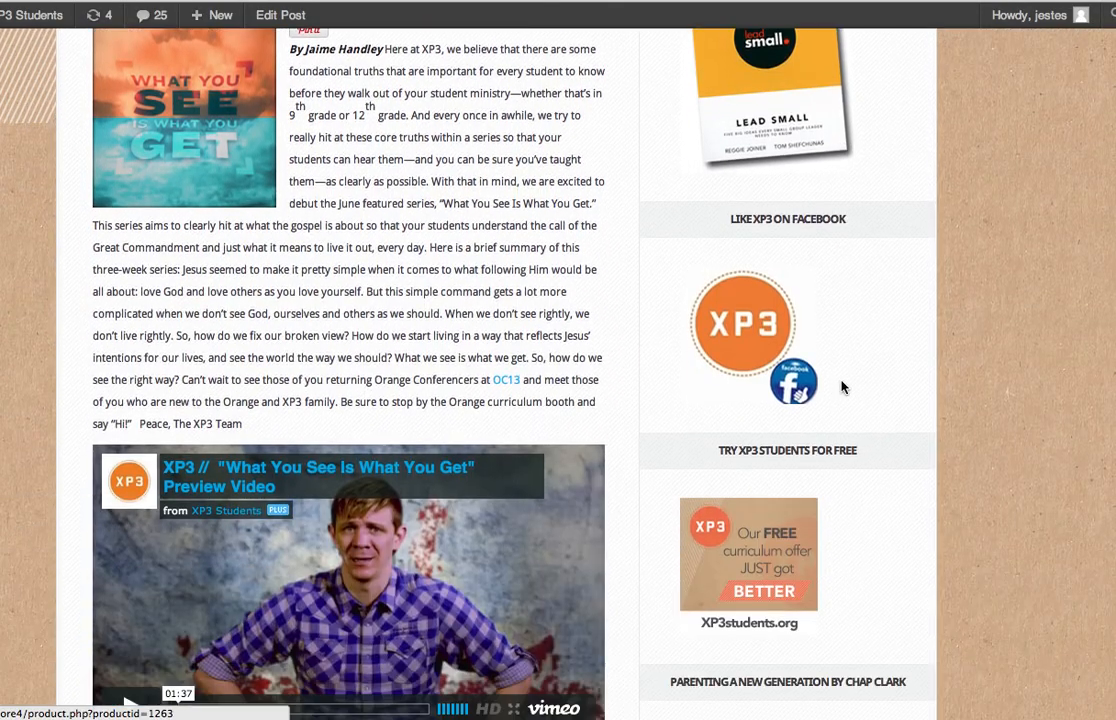
scroll(down, 3)
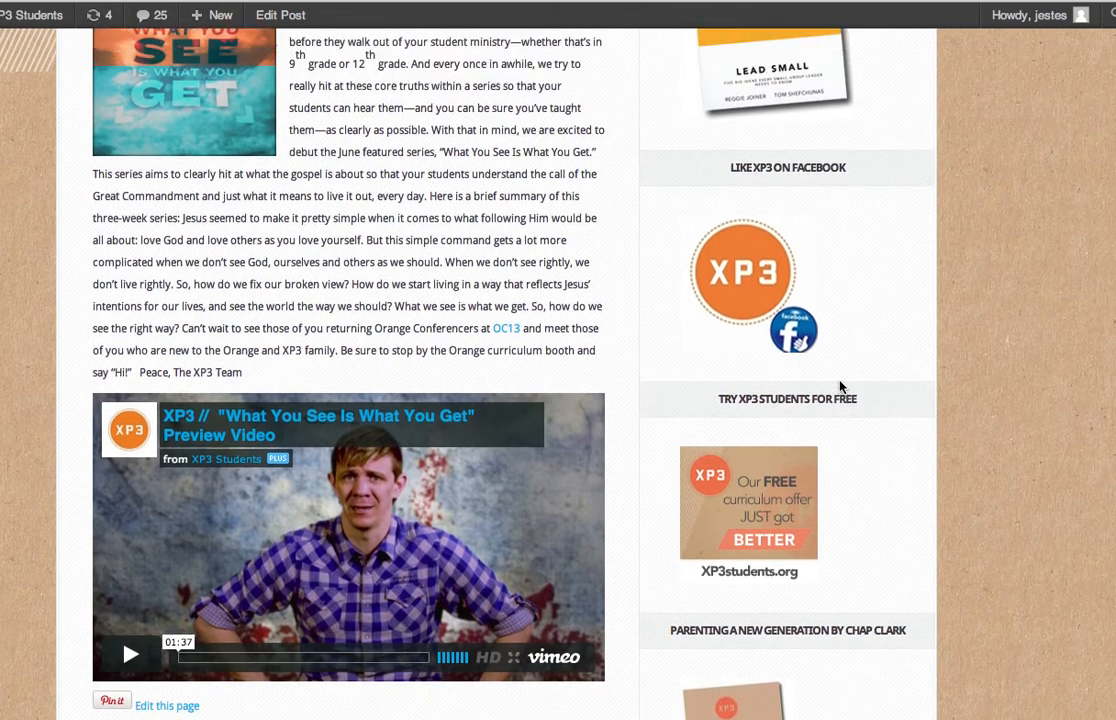
scroll(down, 3)
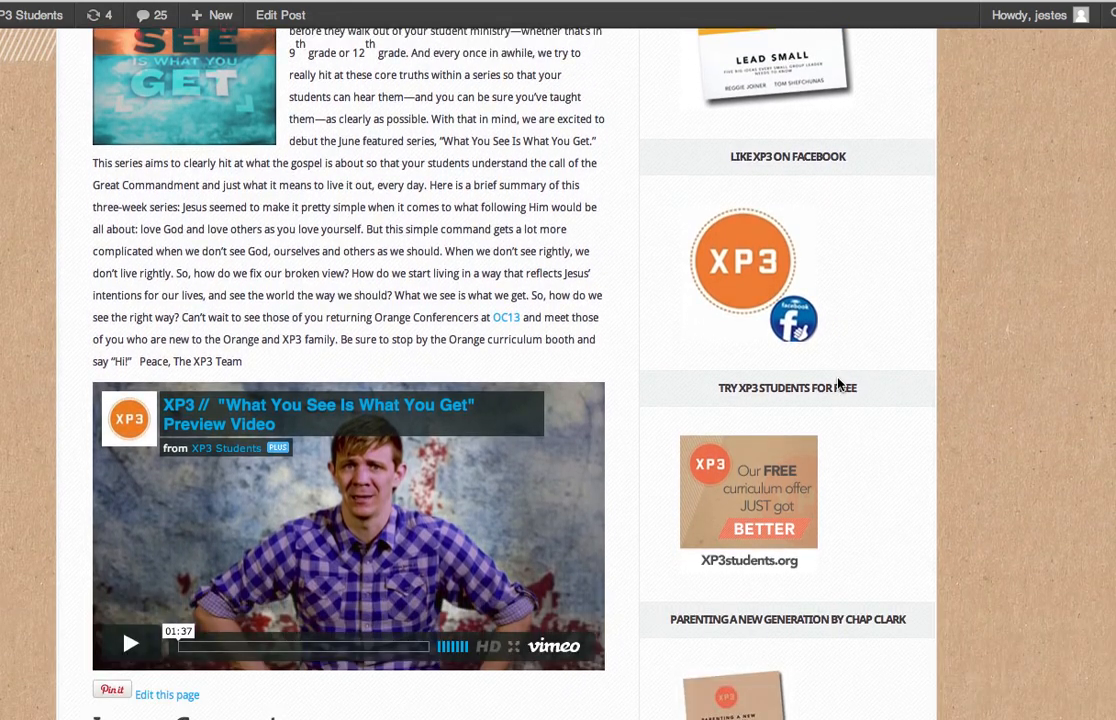
click(130, 643)
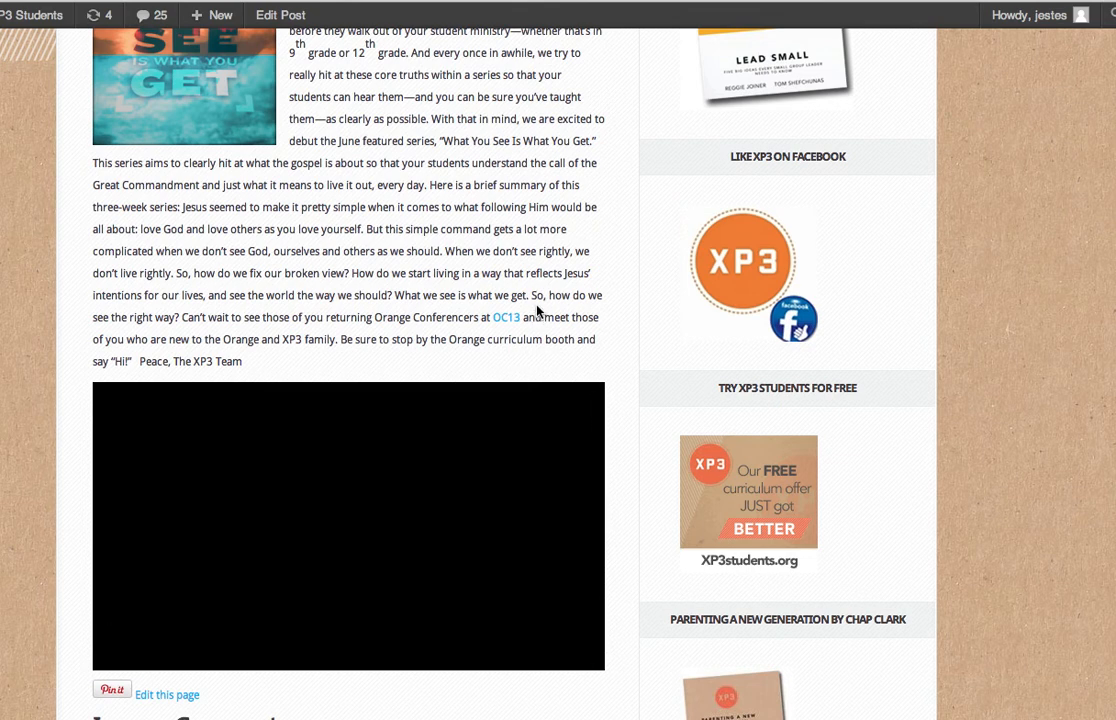
click(348, 525)
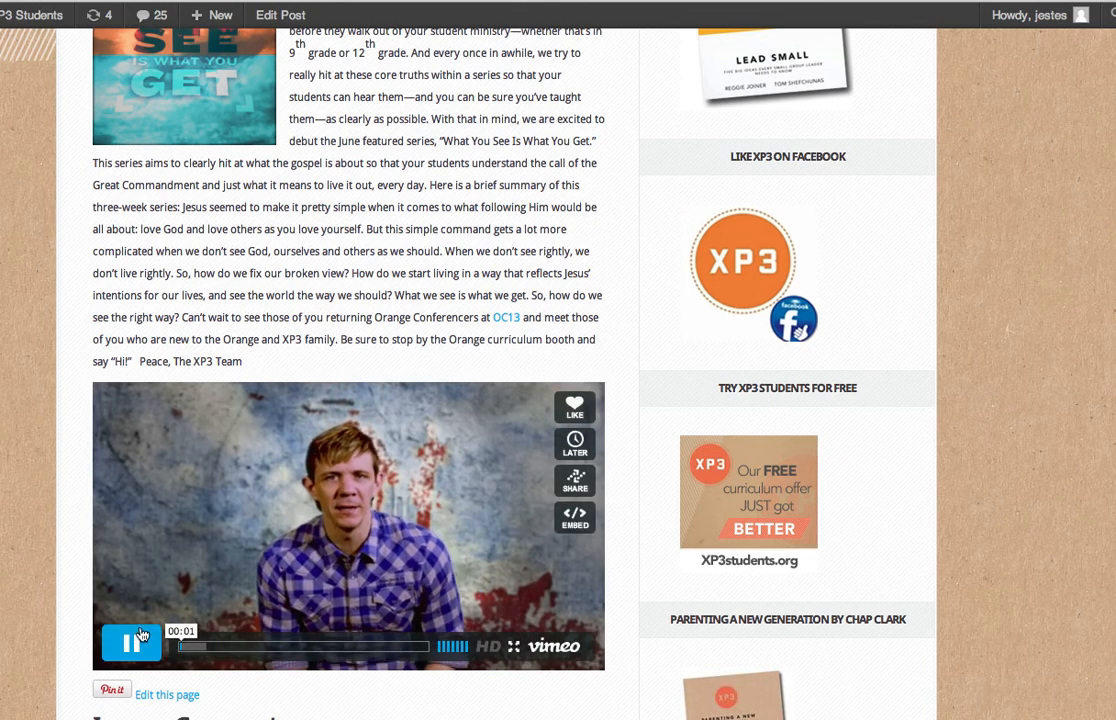
scroll(up, 3)
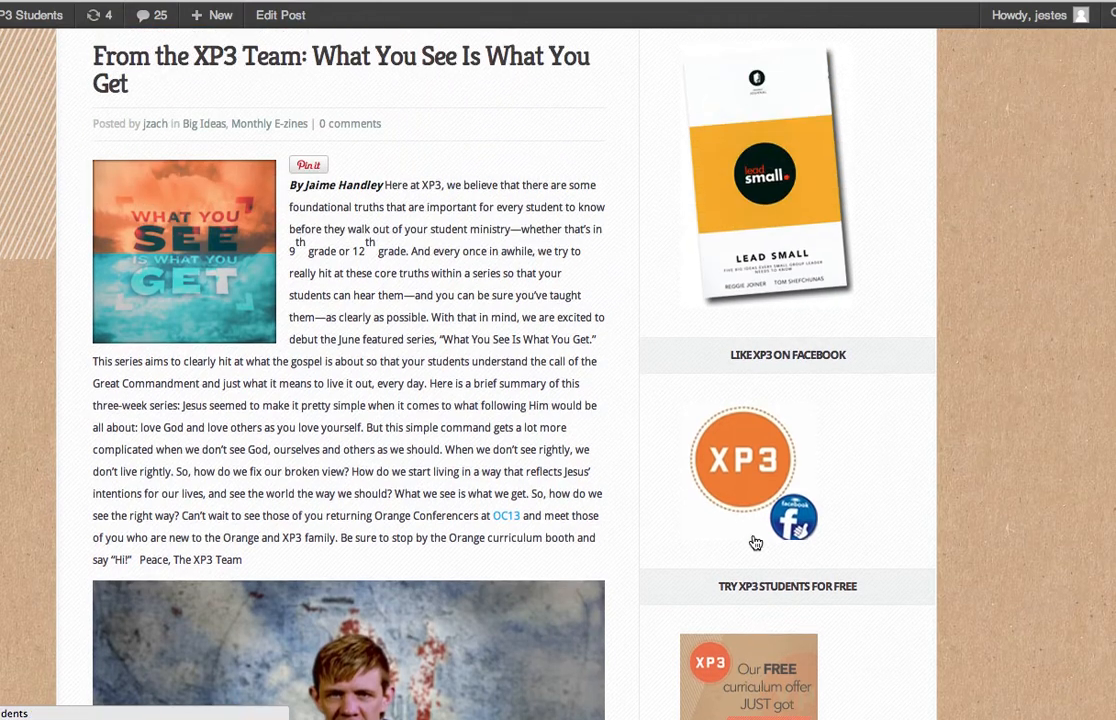
scroll(up, 3)
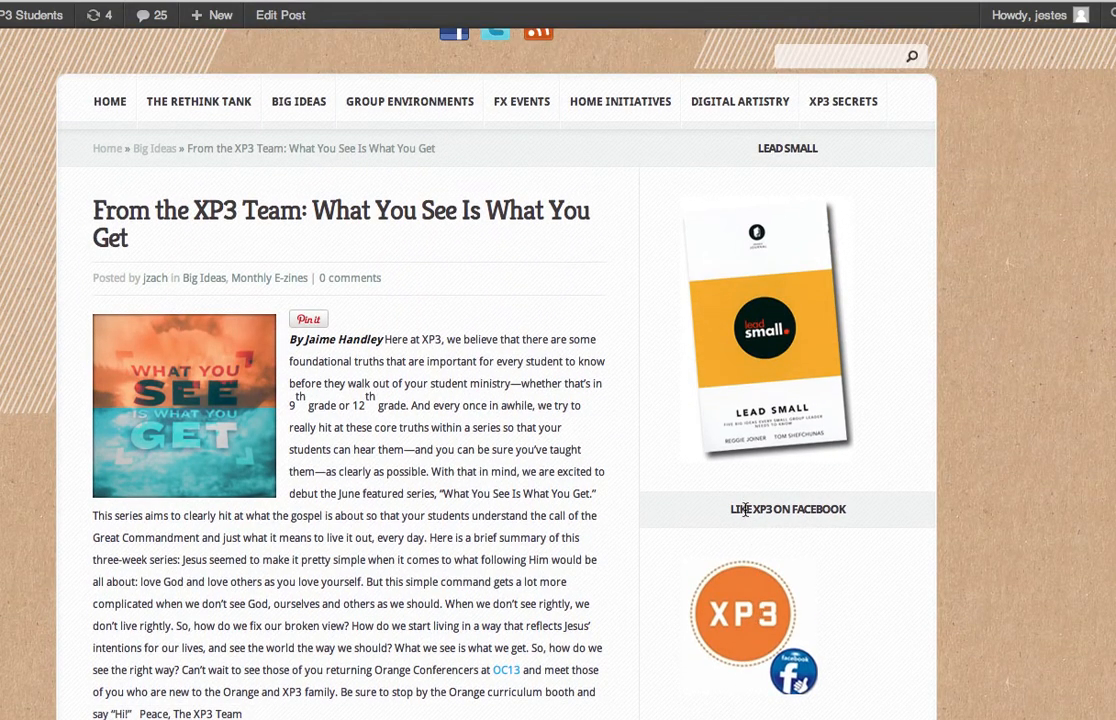
scroll(down, 3)
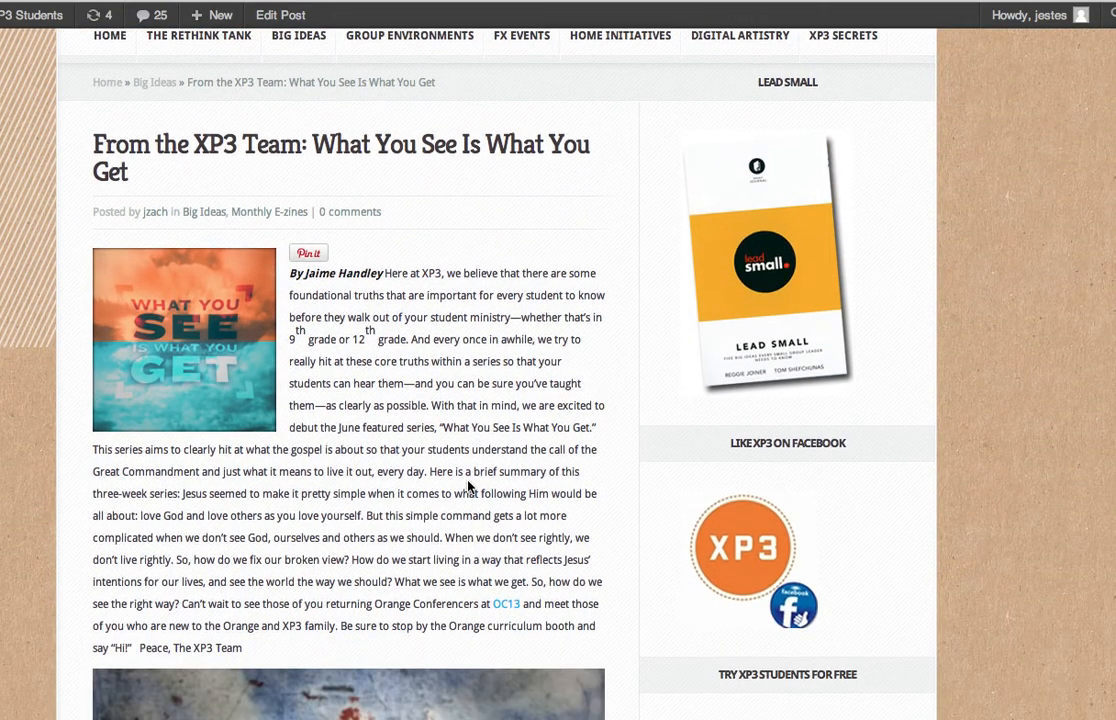